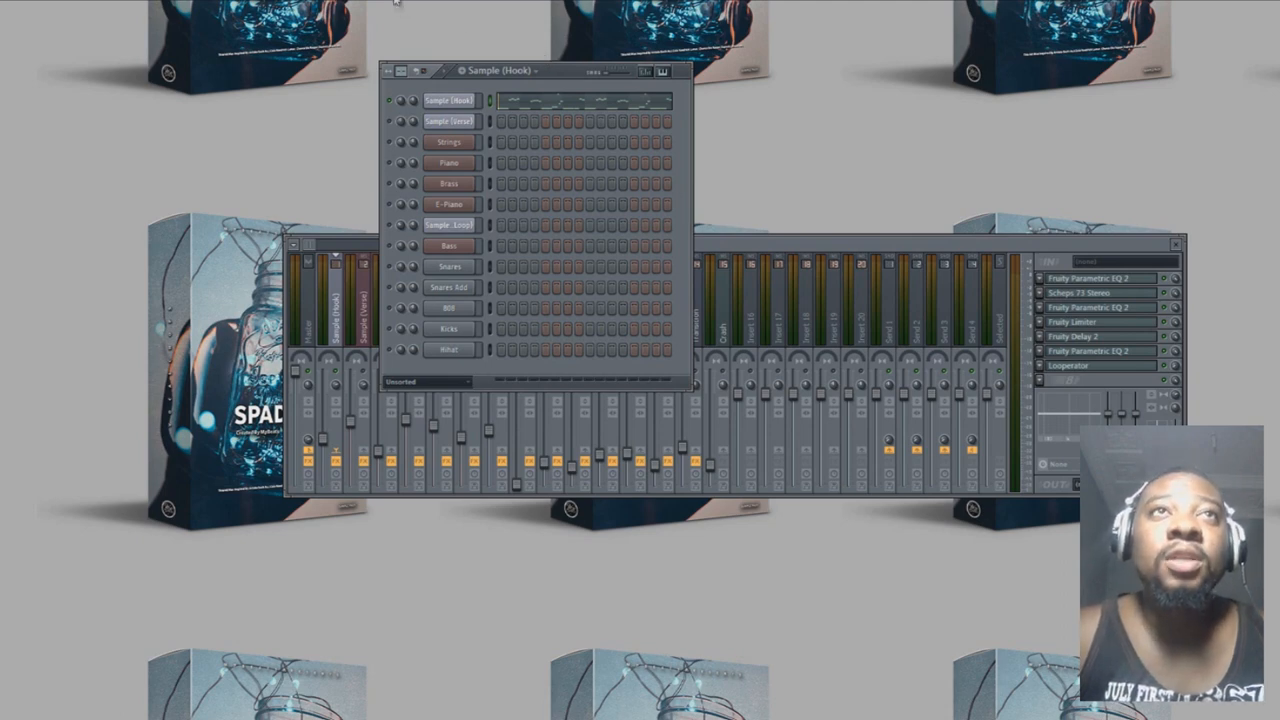
- Bring the Mixer window forward over the Channel Rack for the Sample (Hook) pattern
click(446, 104)
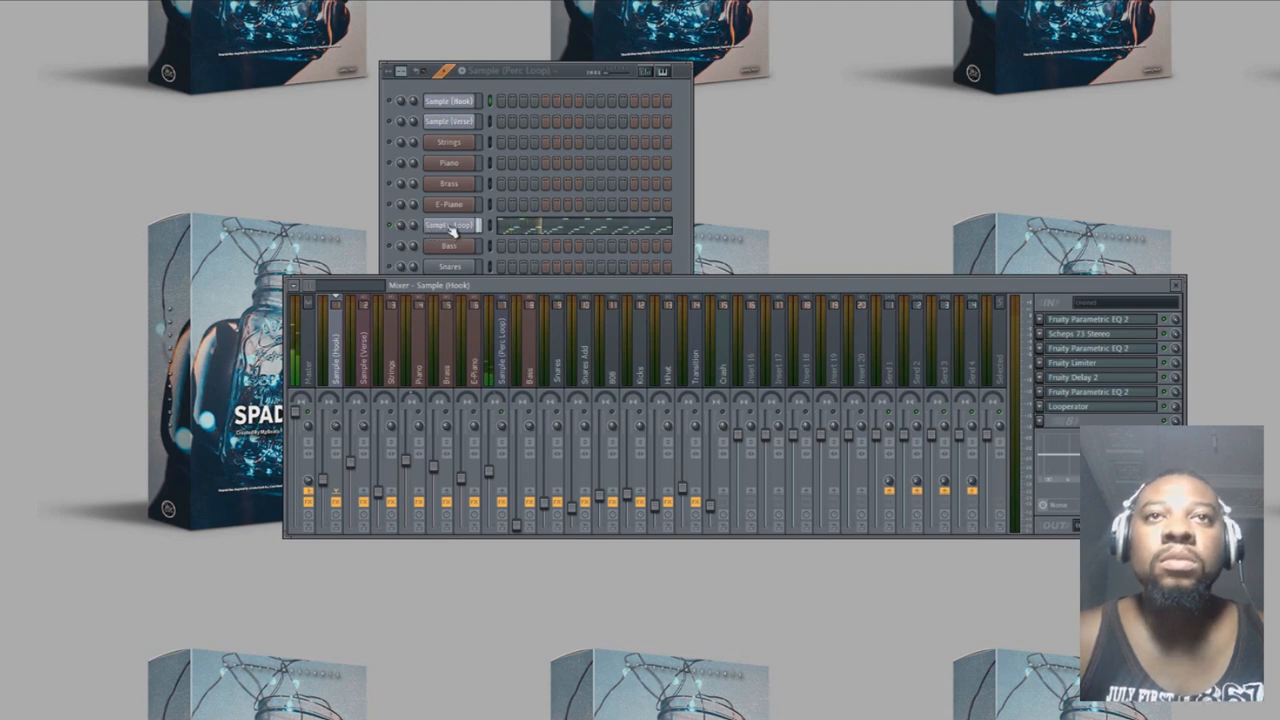
mouse_move(464, 192)
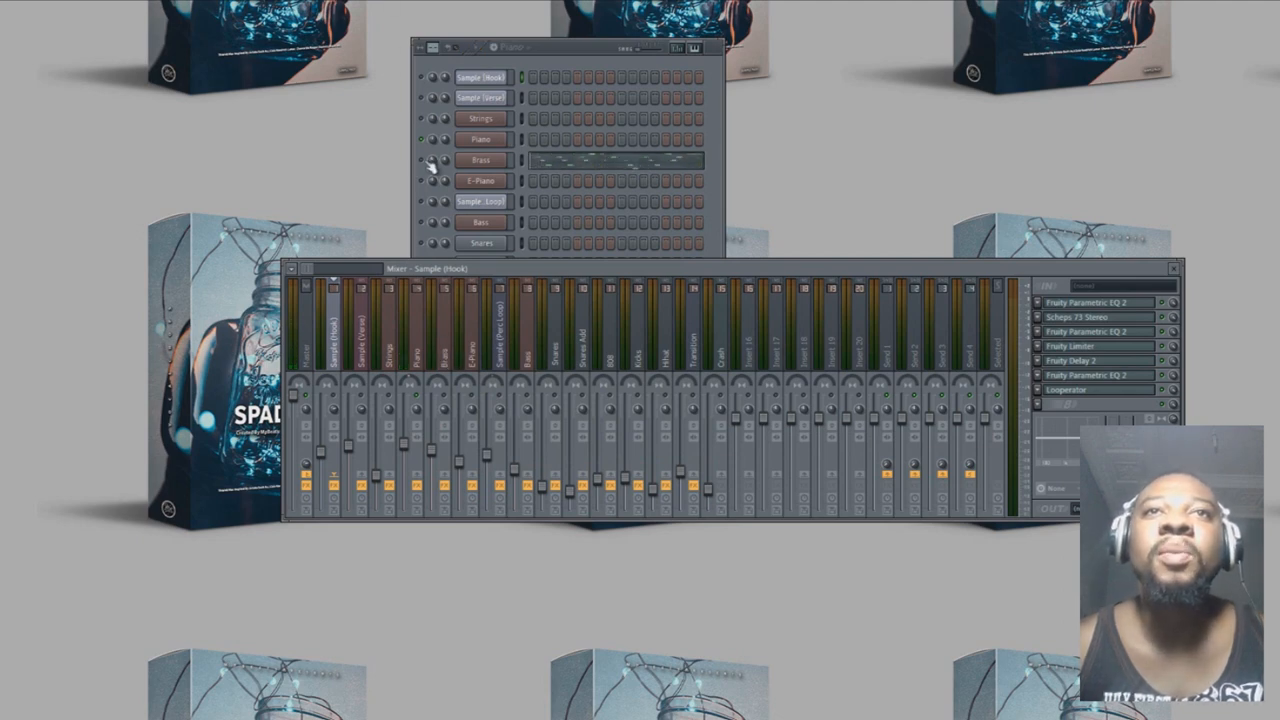
- Show the Brass channel's DSK Brass plugin layering Brass Orchestra and Brass Ensemble patches
click(480, 160)
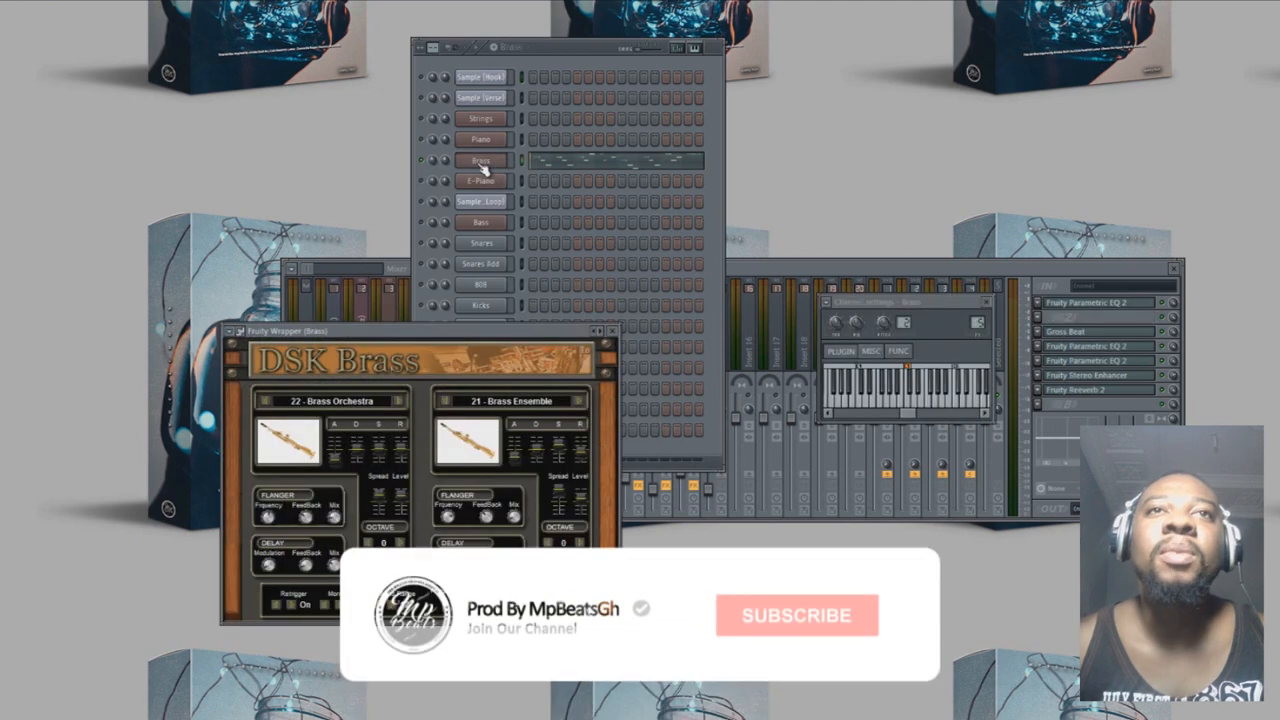
click(796, 616)
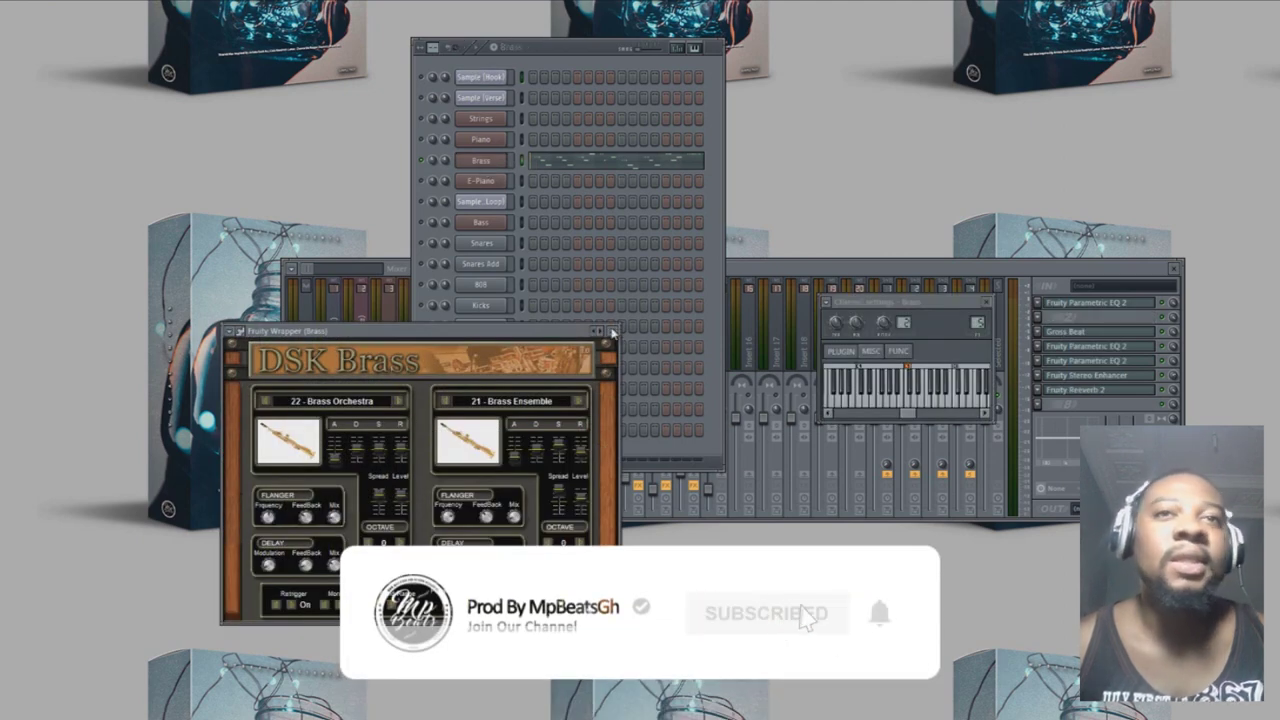